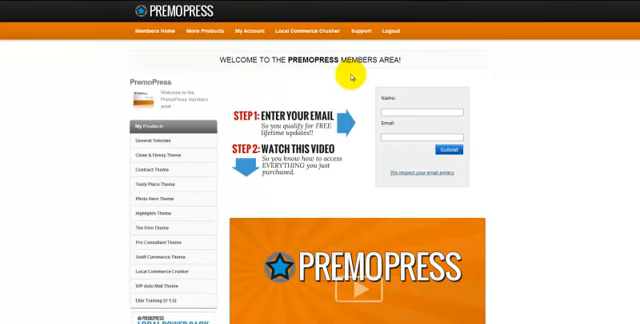
mouse_move(283, 47)
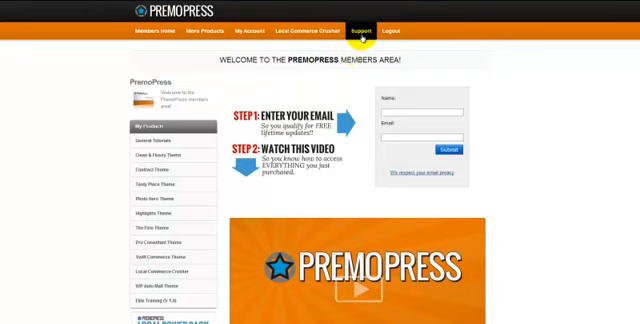
mouse_move(360, 74)
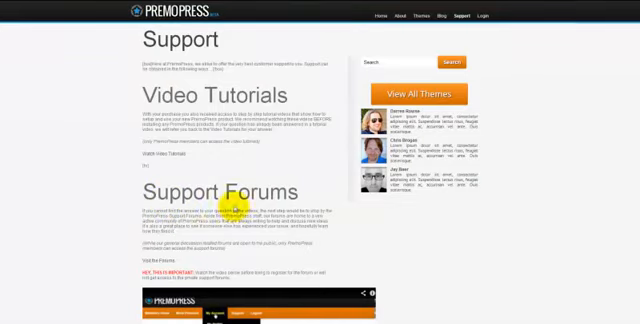
- Scroll down the Support page to view the video tutorials and forum information
scroll(down, 3)
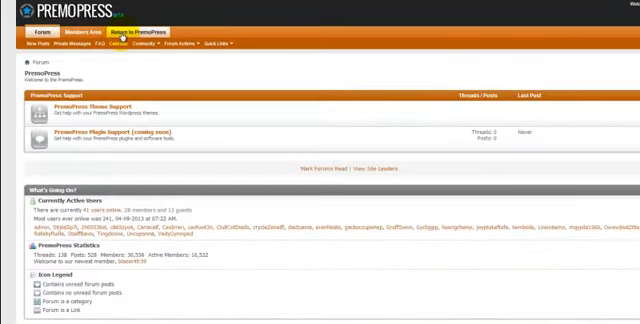
click(143, 33)
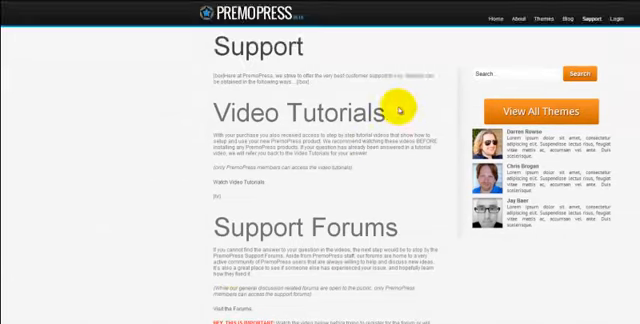
scroll(down, 3)
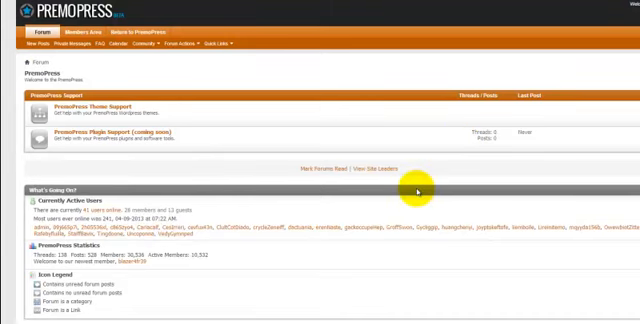
mouse_move(203, 142)
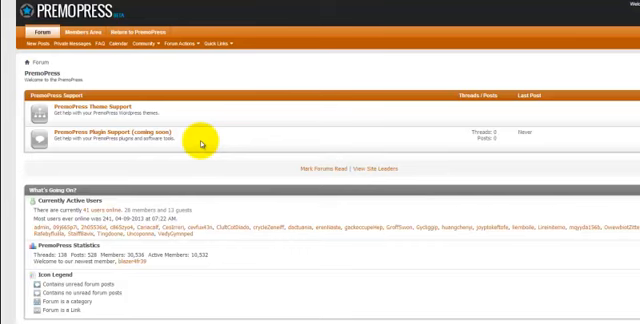
mouse_move(293, 124)
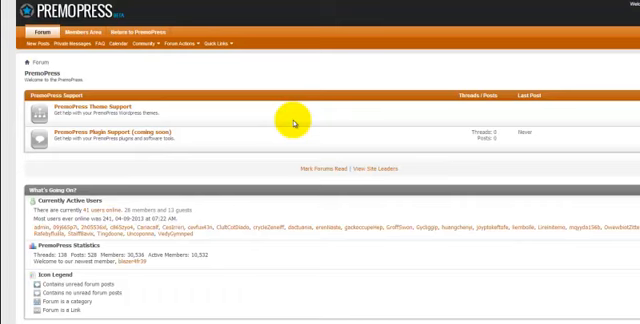
mouse_move(160, 208)
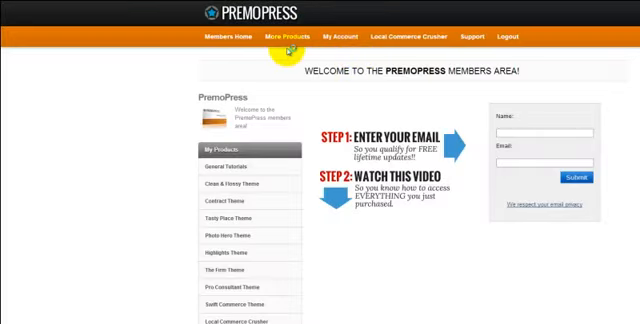
- Go to My Account > My Profile to reach the forum registration form
click(342, 37)
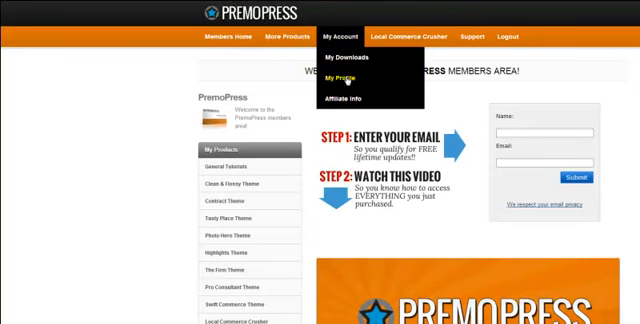
click(346, 75)
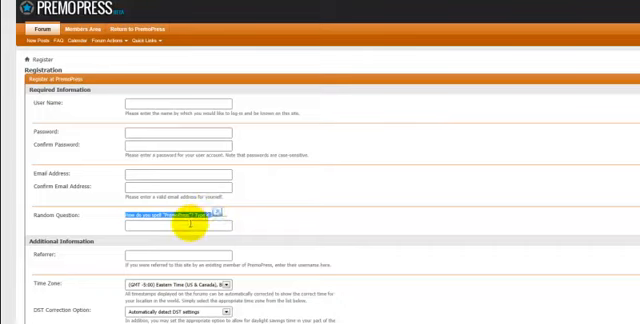
scroll(down, 3)
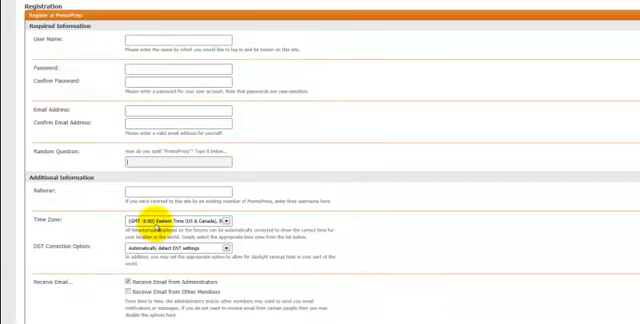
scroll(down, 3)
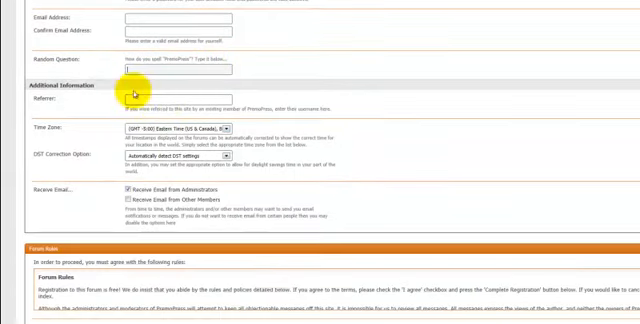
scroll(down, 3)
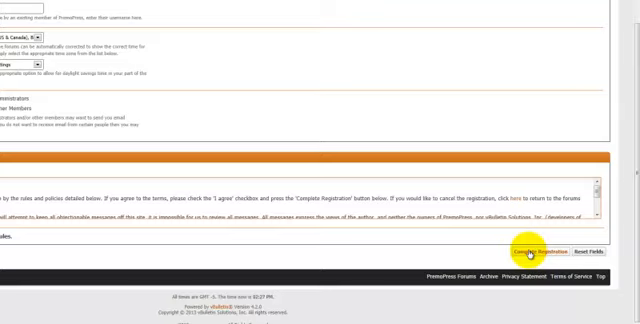
scroll(up, 3)
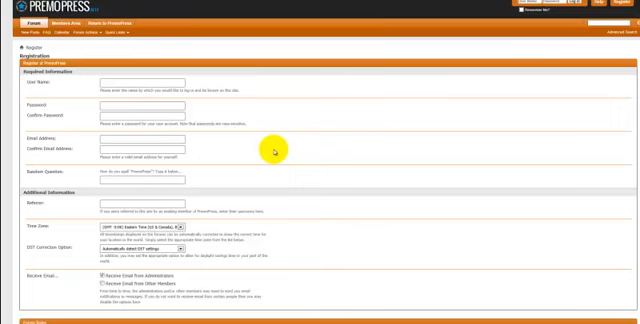
mouse_move(208, 147)
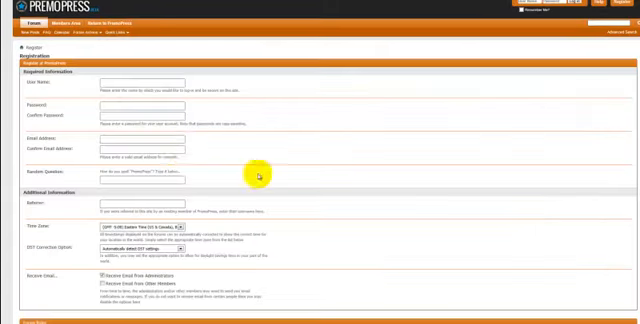
mouse_move(25, 143)
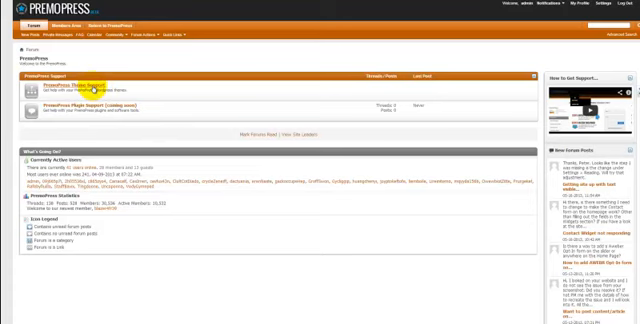
- Open PremoPress Theme Support, then the Pro Consultant Theme forum, and browse its threads
click(80, 88)
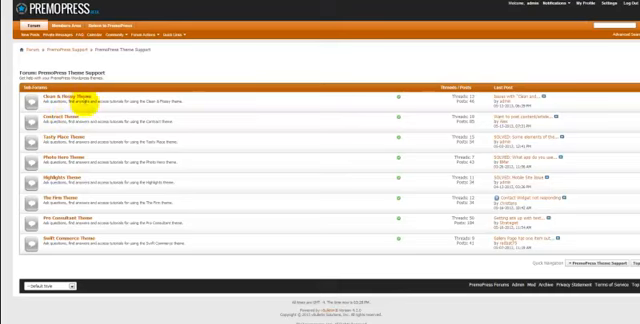
mouse_move(75, 219)
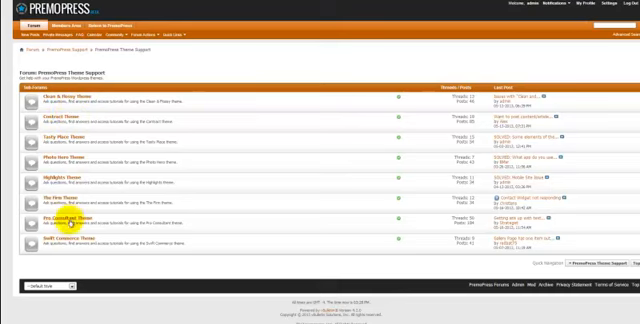
click(66, 220)
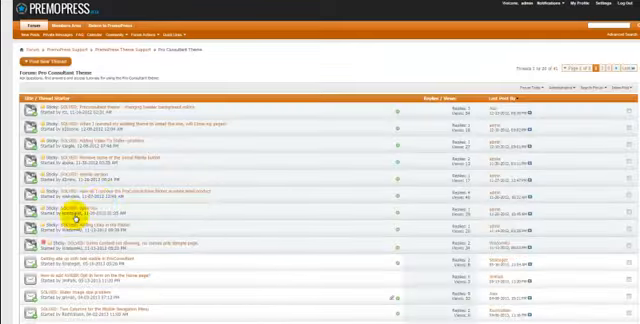
scroll(down, 3)
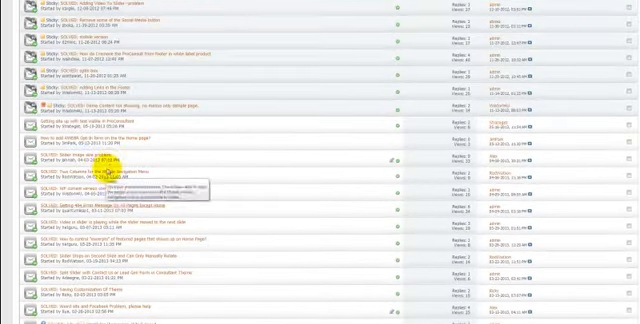
scroll(up, 3)
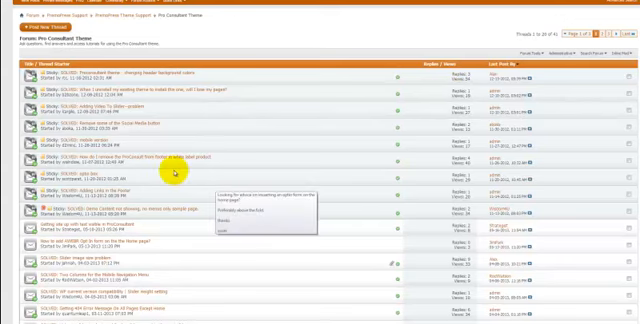
mouse_move(253, 174)
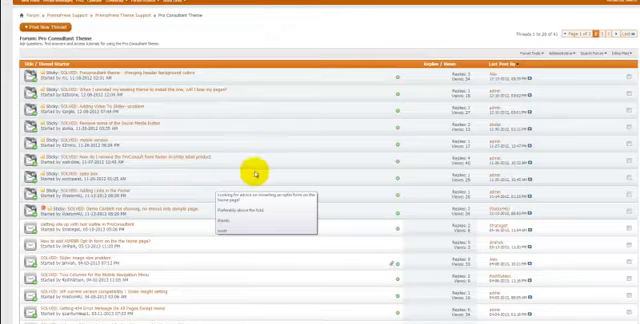
scroll(down, 3)
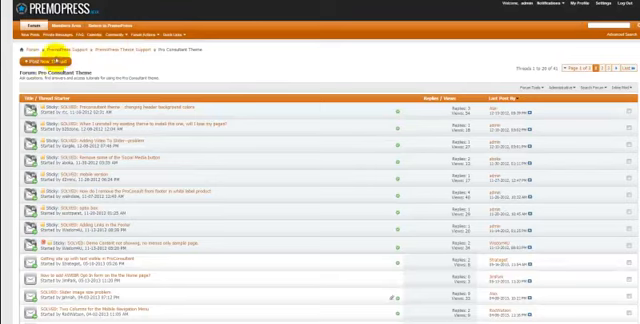
- Start a new thread in Pro Consultant Theme and scroll through the blank form
click(39, 62)
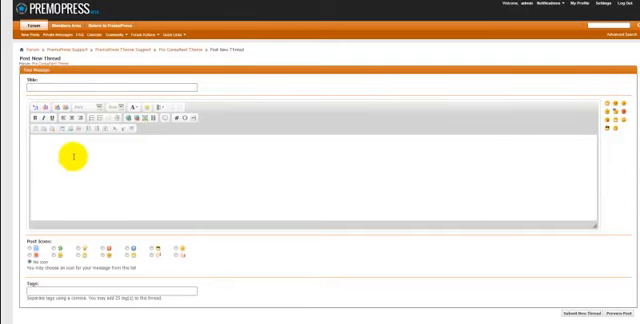
scroll(down, 3)
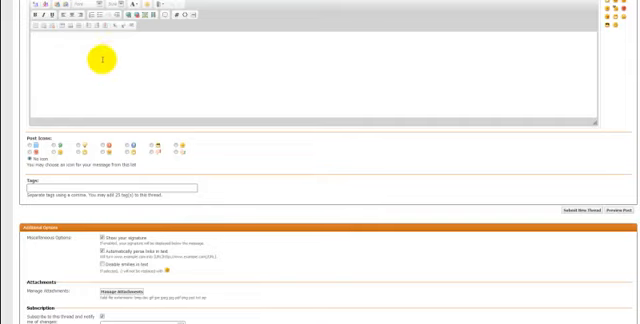
scroll(up, 3)
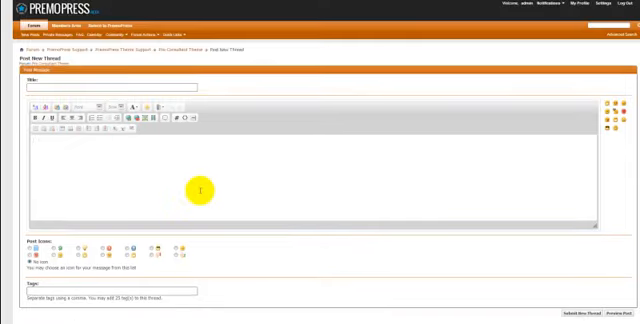